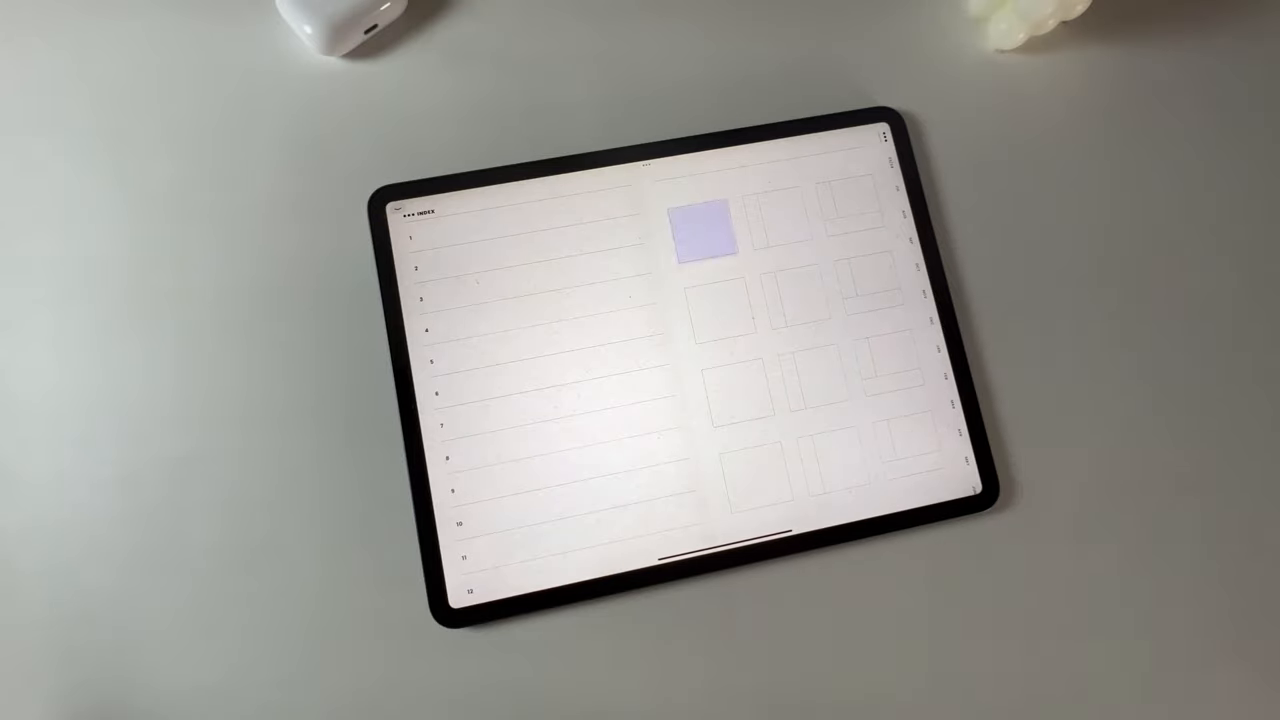
Jump via the year link to the January–June year-at-a-glance calendar grid.
left_click(704, 228)
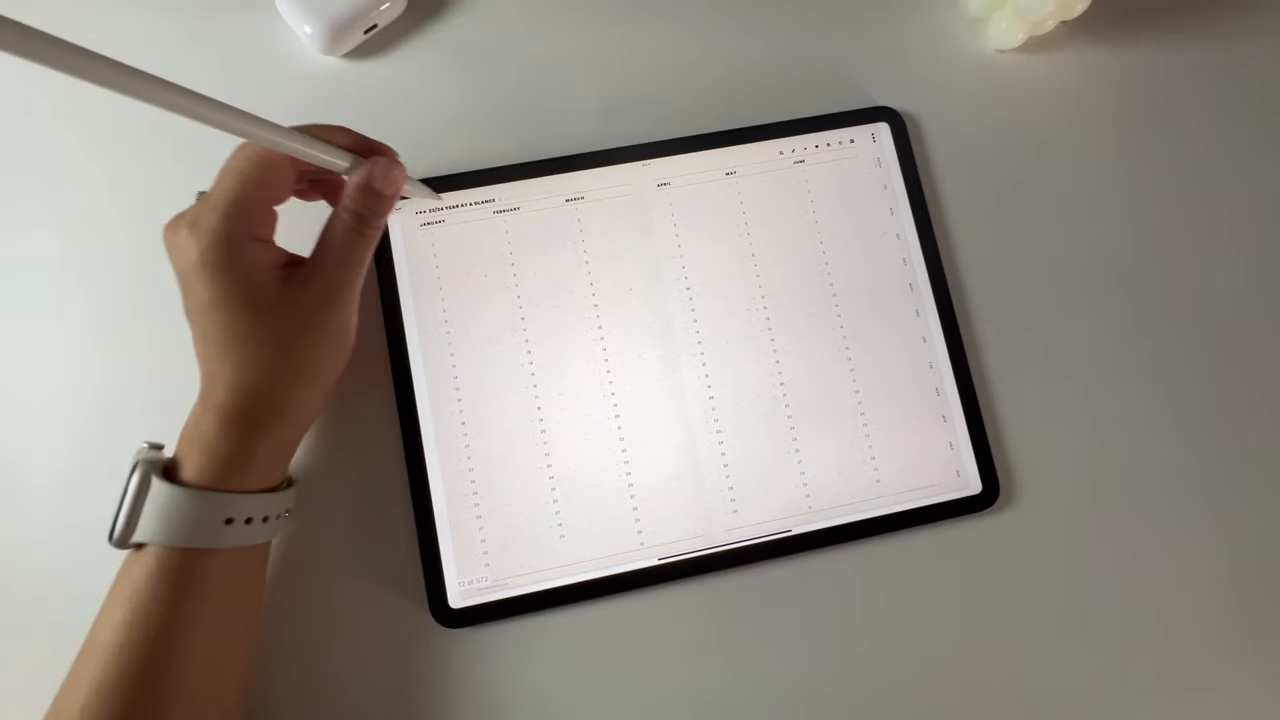
scroll("left", 3)
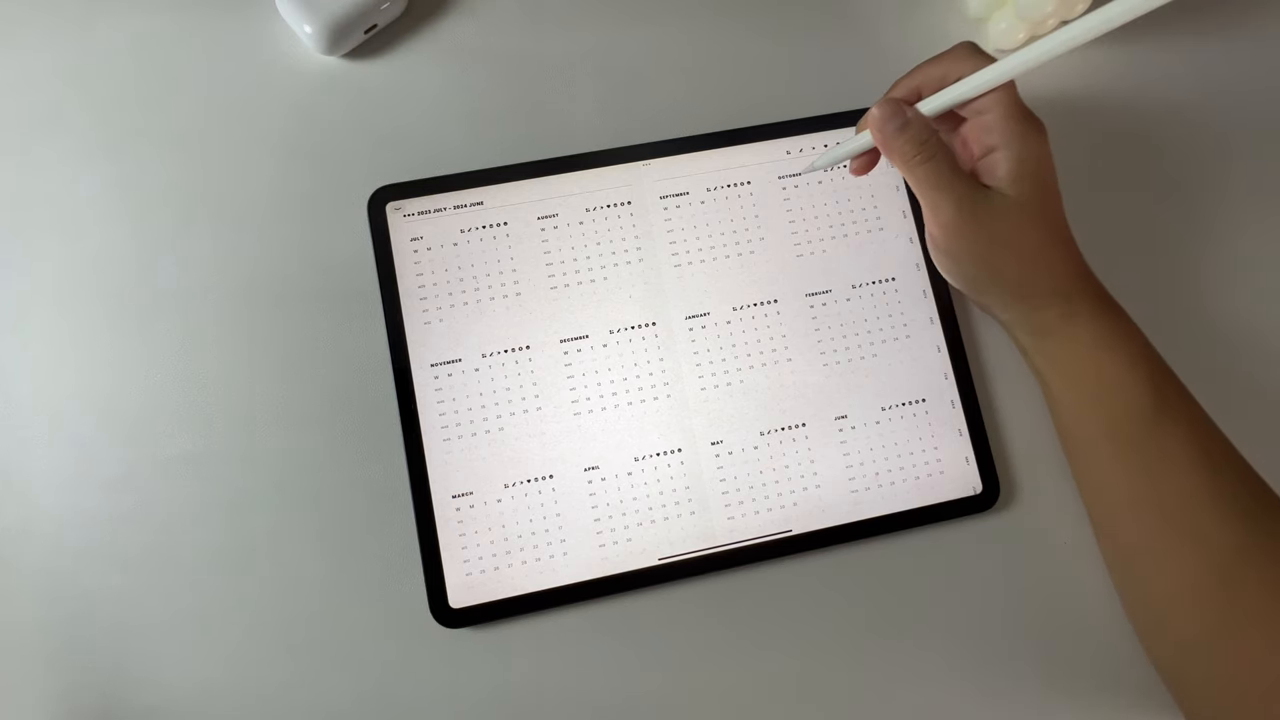
Switch from the July–June mini-month calendar page to a weekly spread.
left_click(820, 170)
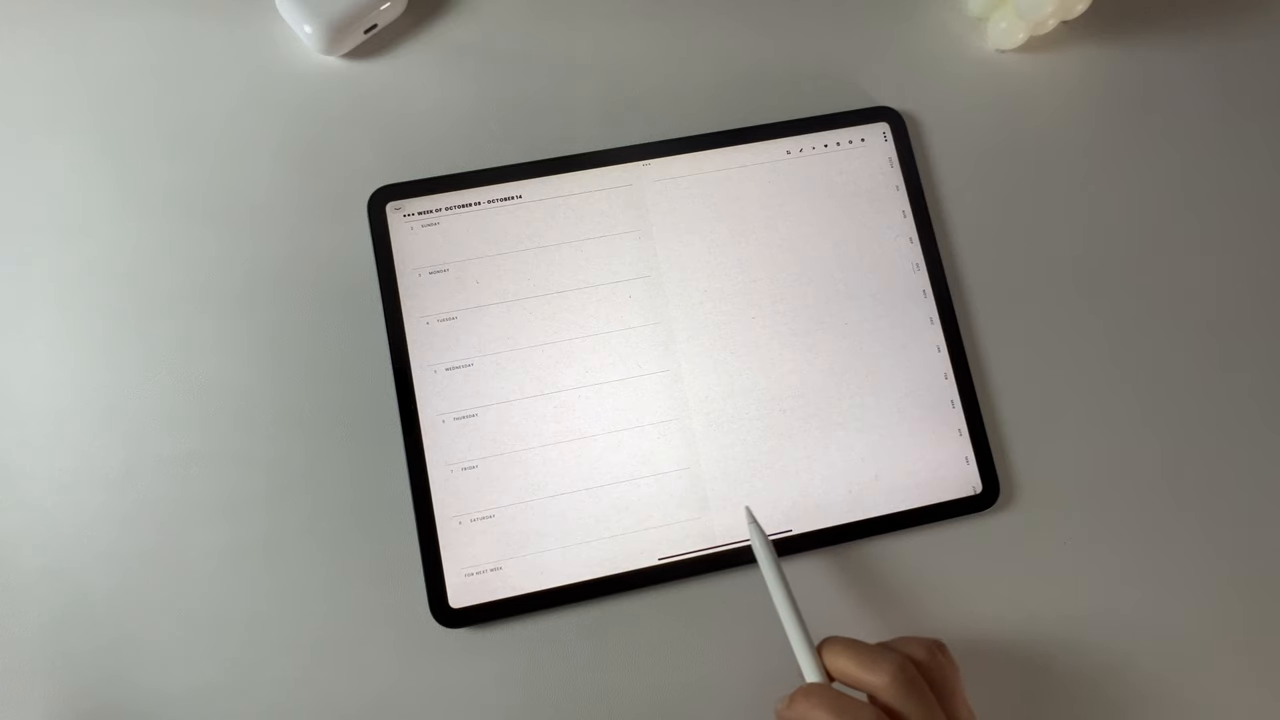
mouse_move(1050, 520)
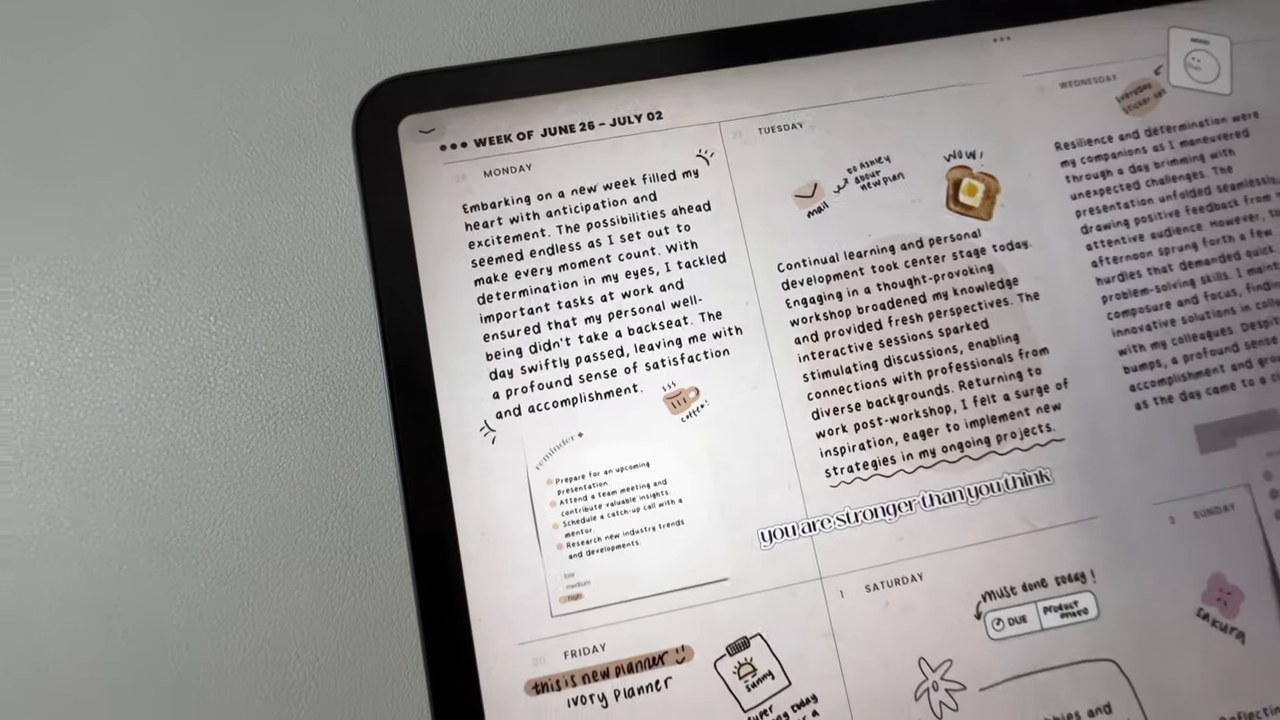
Scroll past the filled June 26 – July 02 week to the decorated Thursday, July 6, 2023 daily page.
scroll("down", 3)
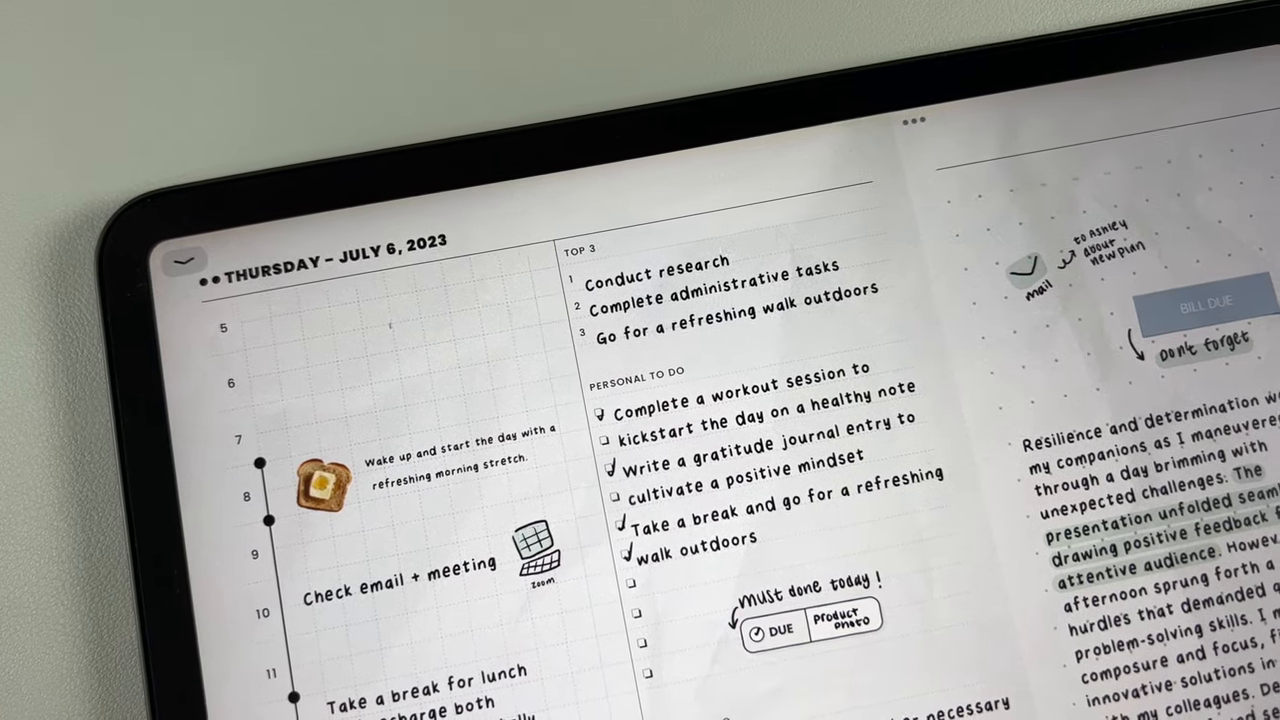
scroll("down", 3)
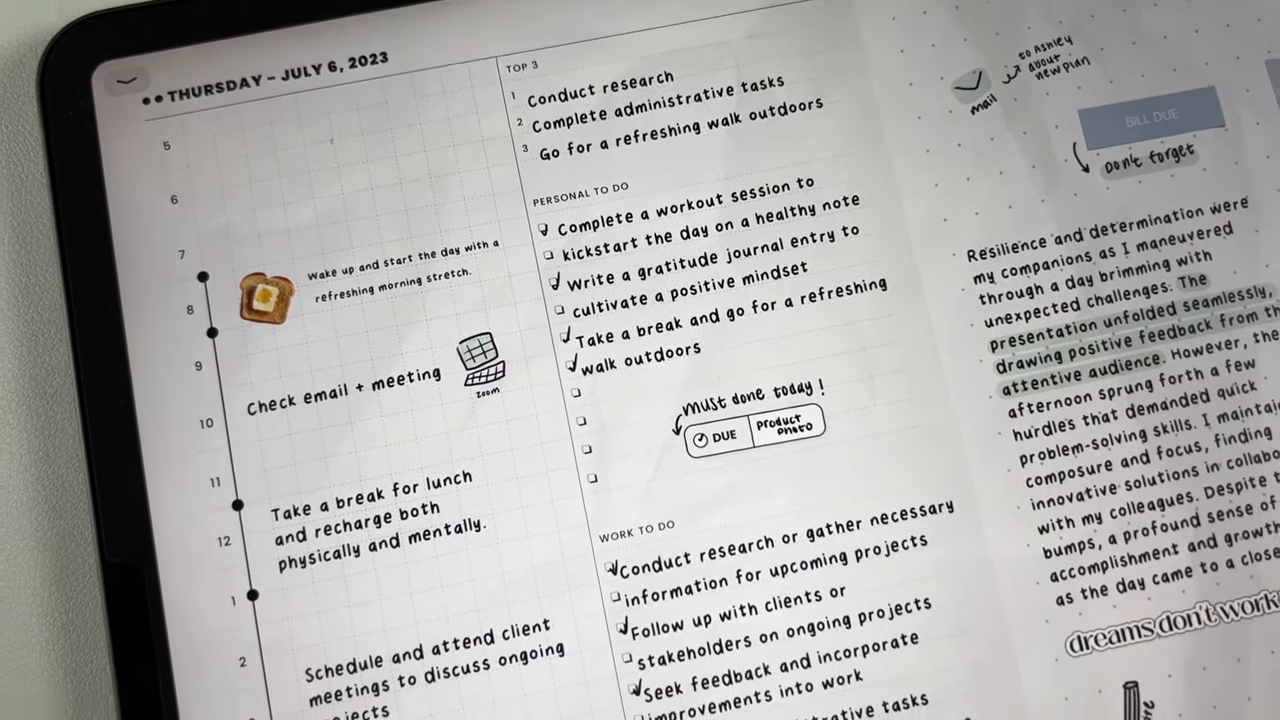
scroll("down", 3)
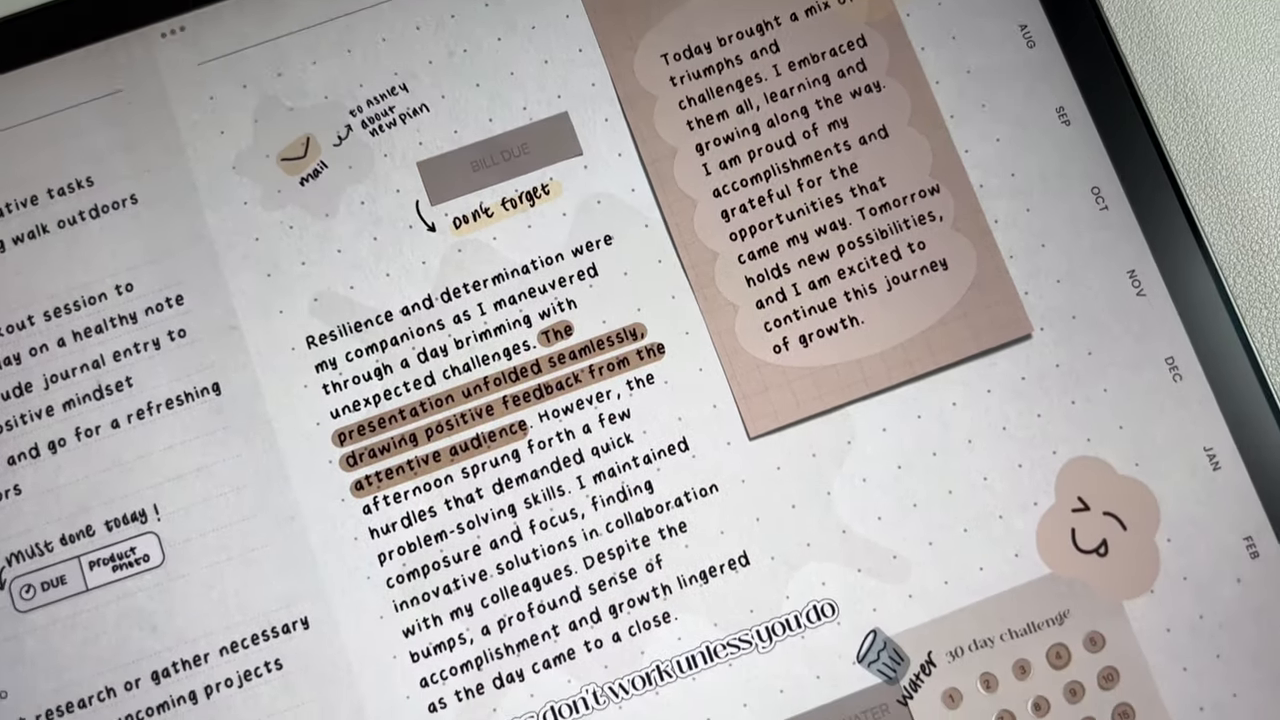
scroll("down", 3)
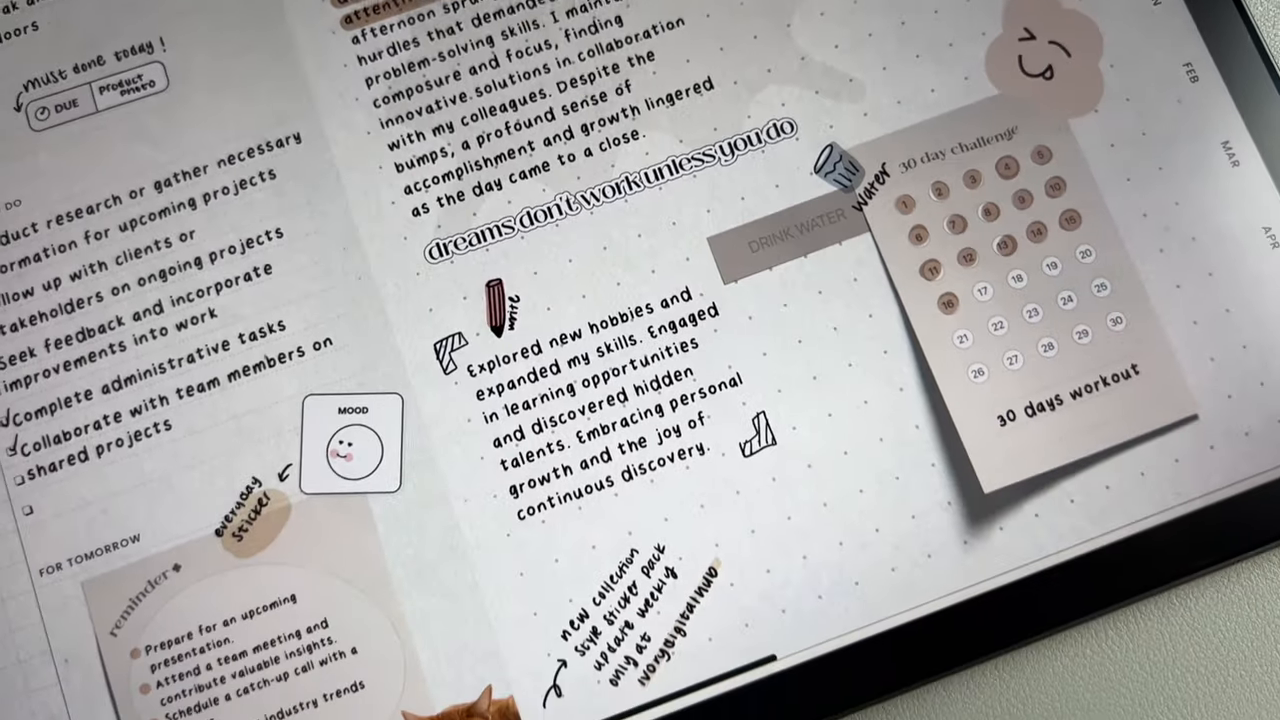